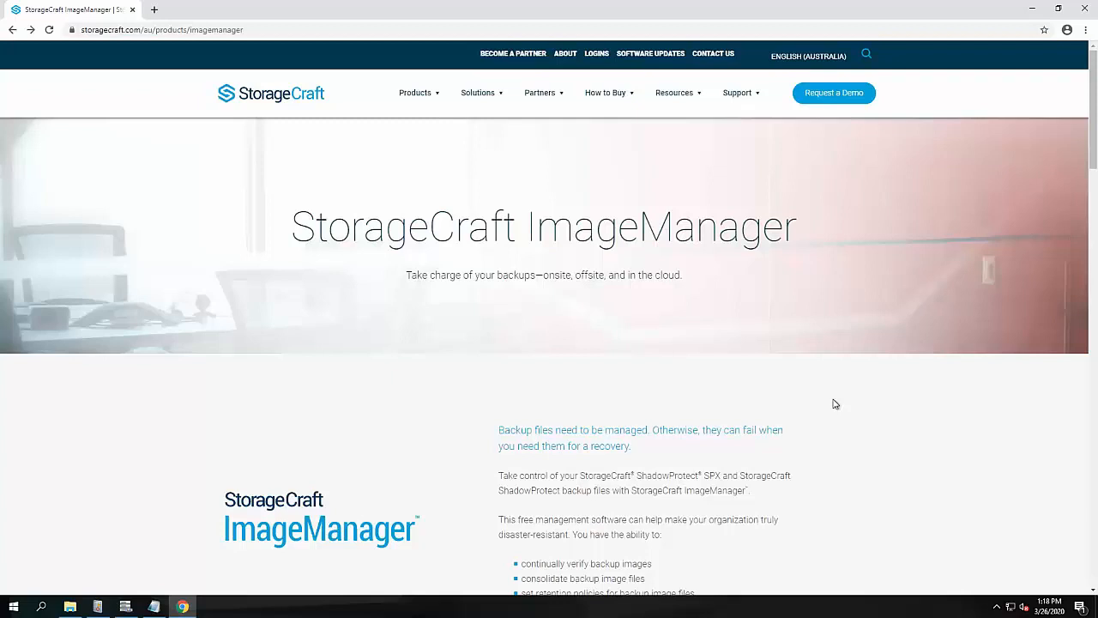
{"action": "mouse_move", "coordinate": [807, 234]}
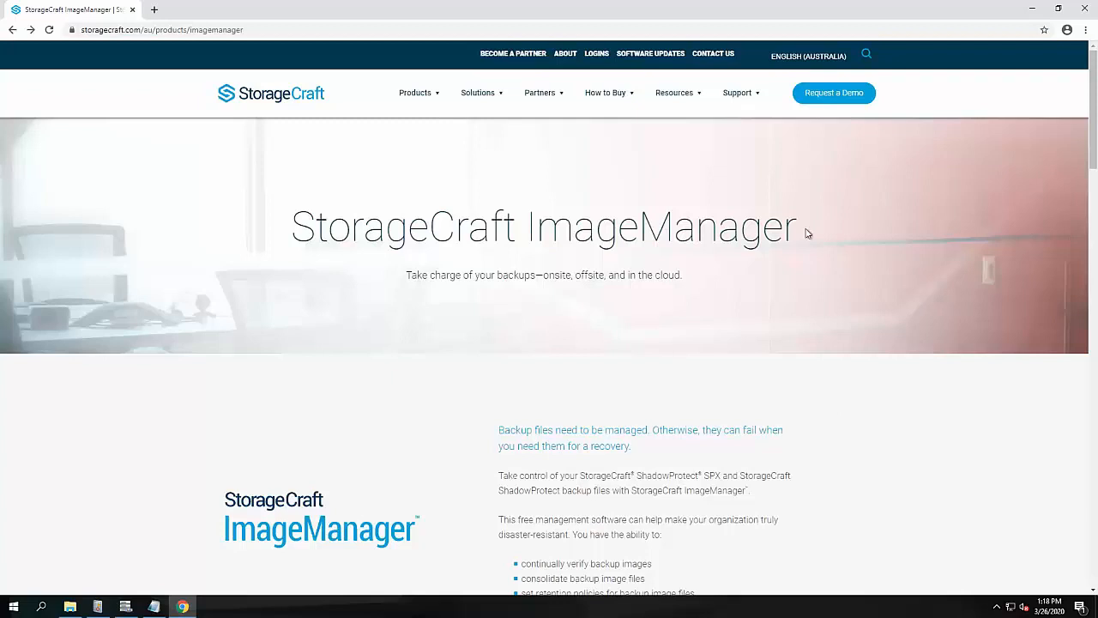
Expand the ImageManager 7.6.0 entry on the Support Software Downloads/Updates page.
{"action": "left_click", "coordinate": [737, 93]}
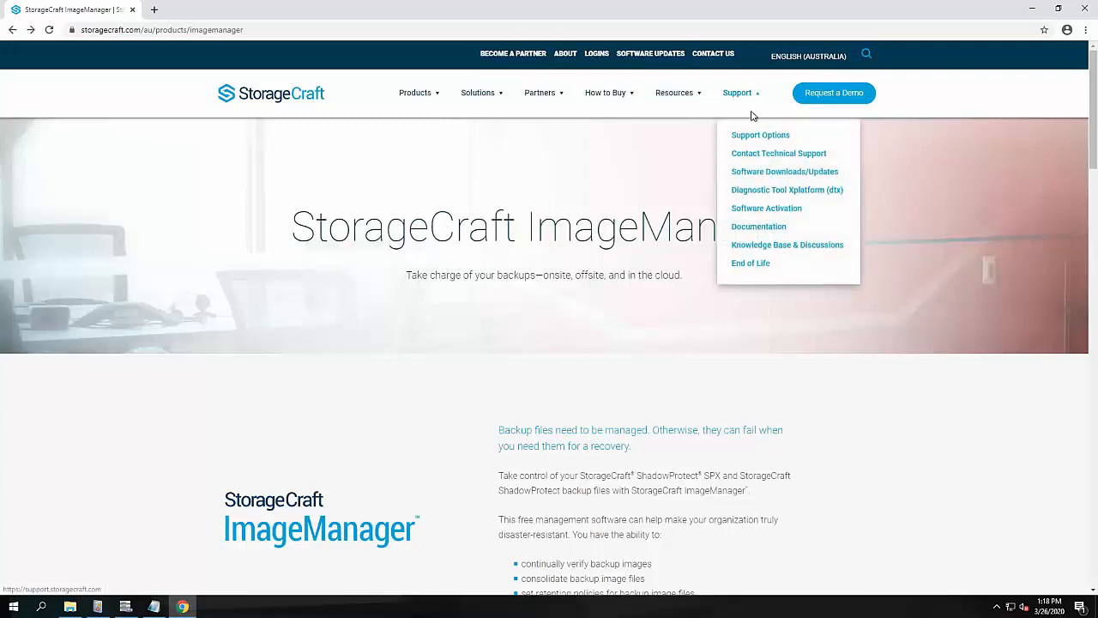
{"action": "mouse_move", "coordinate": [799, 173]}
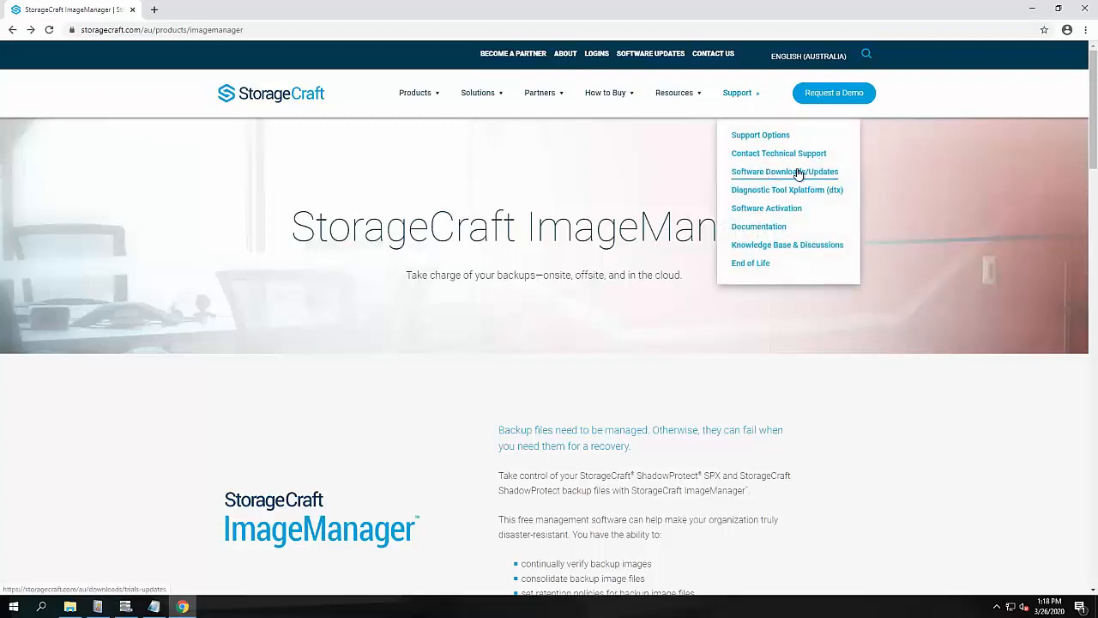
{"action": "left_click", "coordinate": [784, 171]}
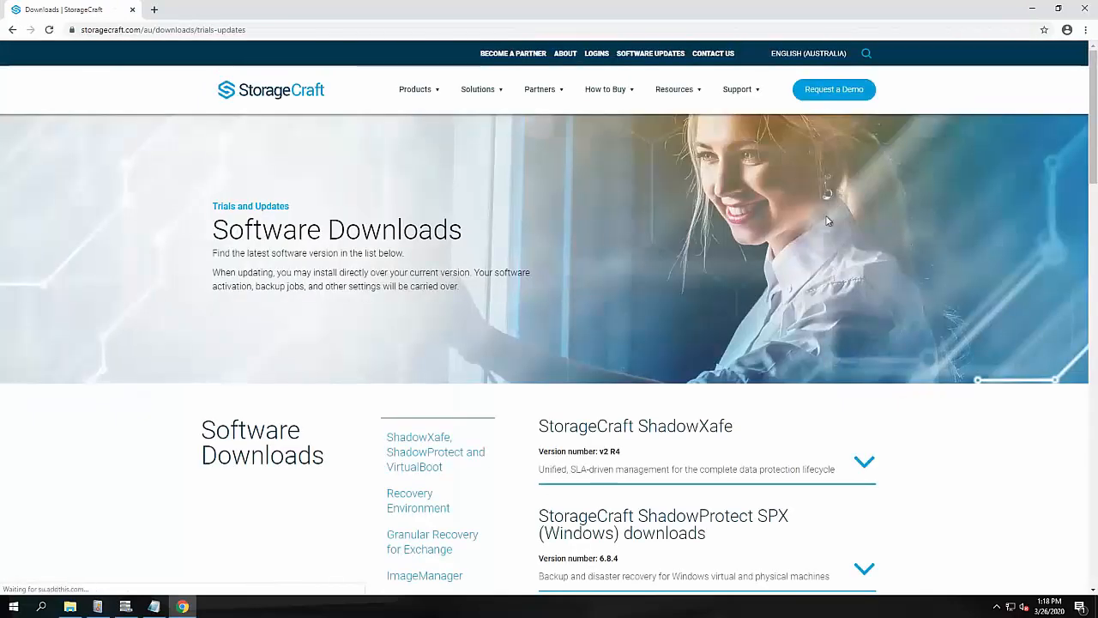
{"action": "scroll", "scroll_direction": "down", "scroll_amount": 3}
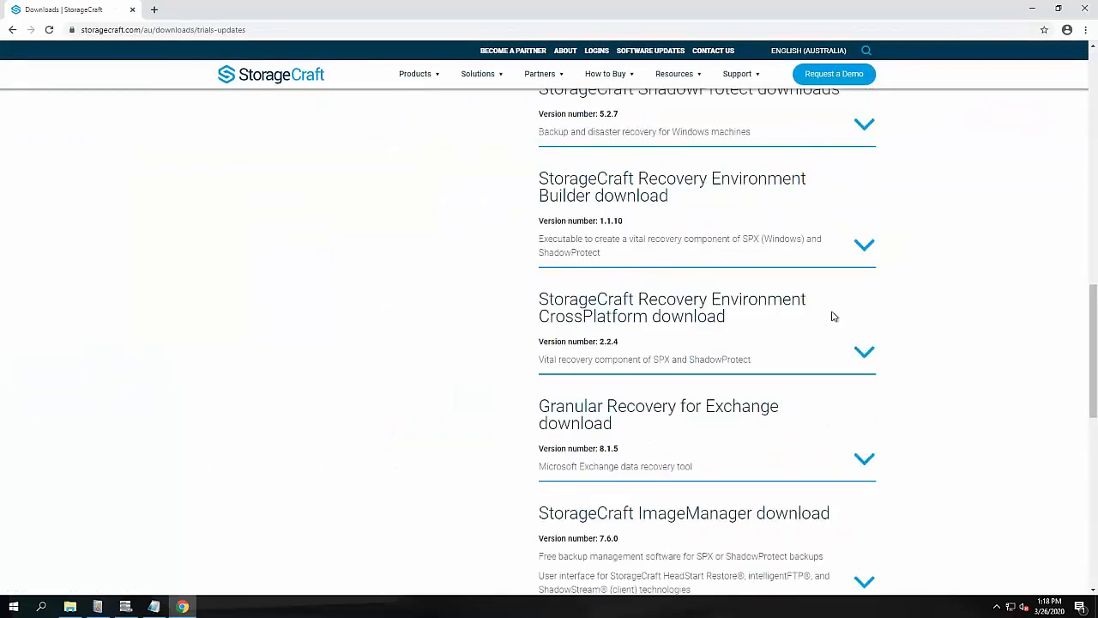
{"action": "scroll", "scroll_direction": "down", "scroll_amount": 3}
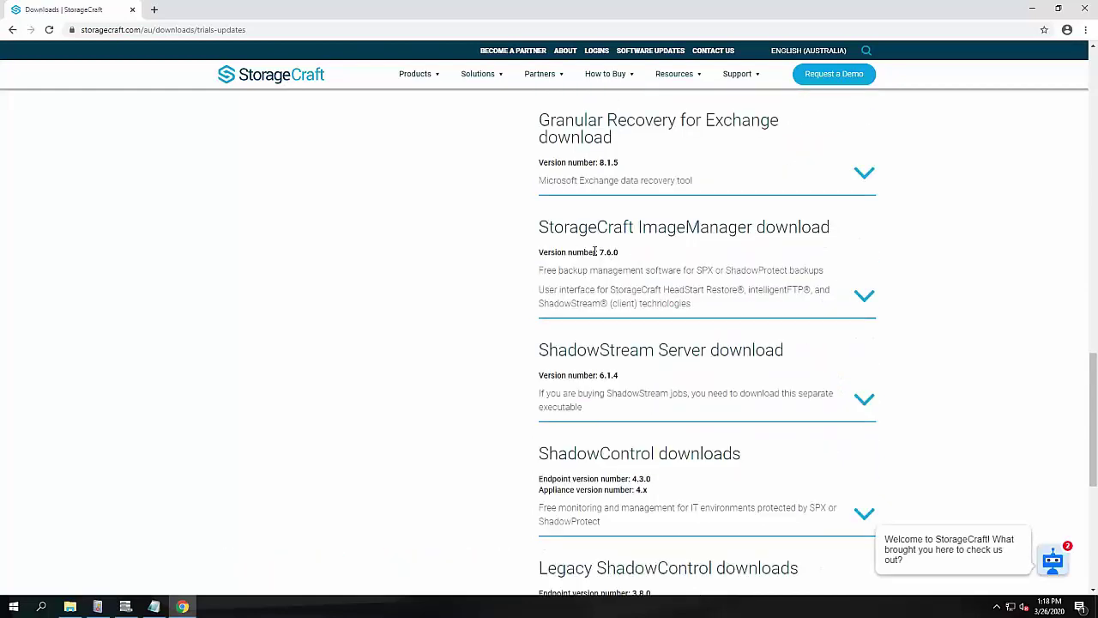
{"action": "left_click", "coordinate": [864, 295]}
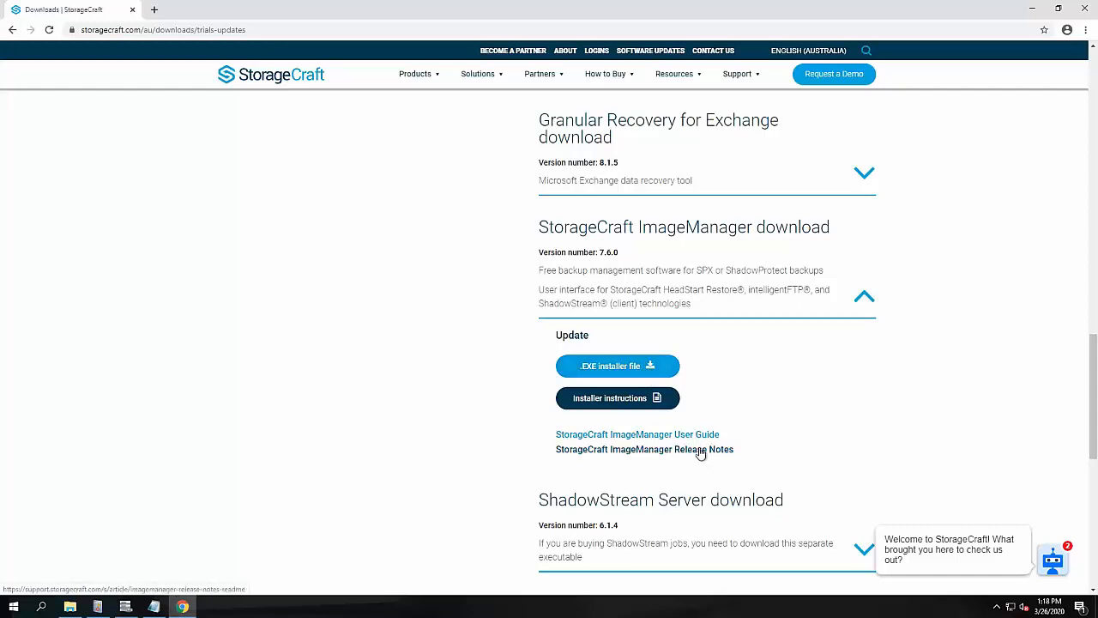
Open the ImageManager Release Notes at the v7.6.0 (March 2020) section.
{"action": "left_click", "coordinate": [644, 448]}
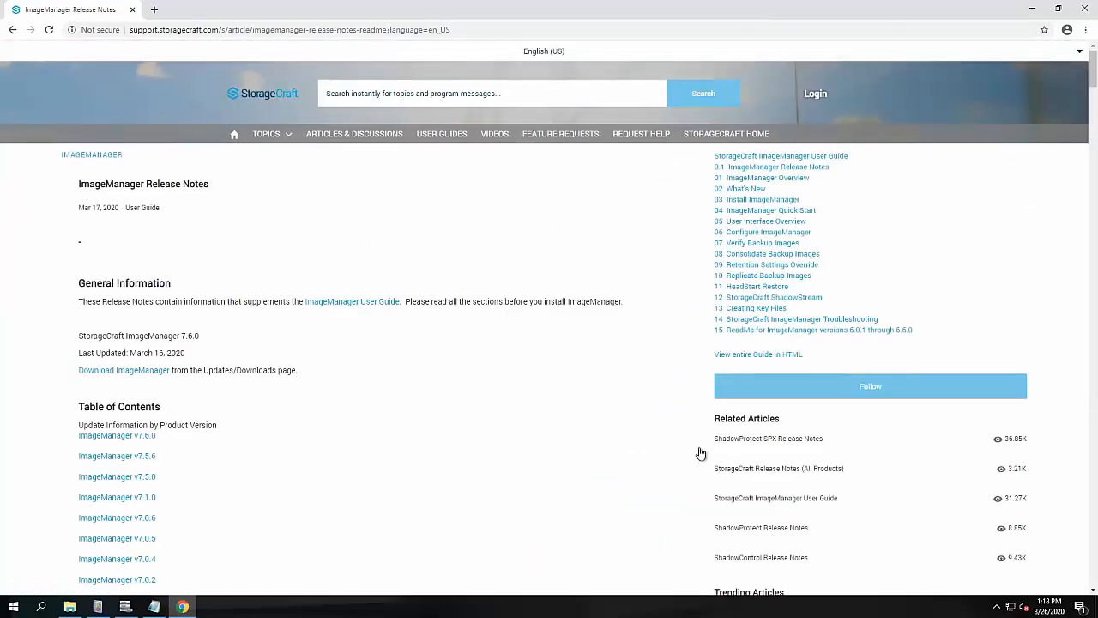
{"action": "mouse_move", "coordinate": [142, 437]}
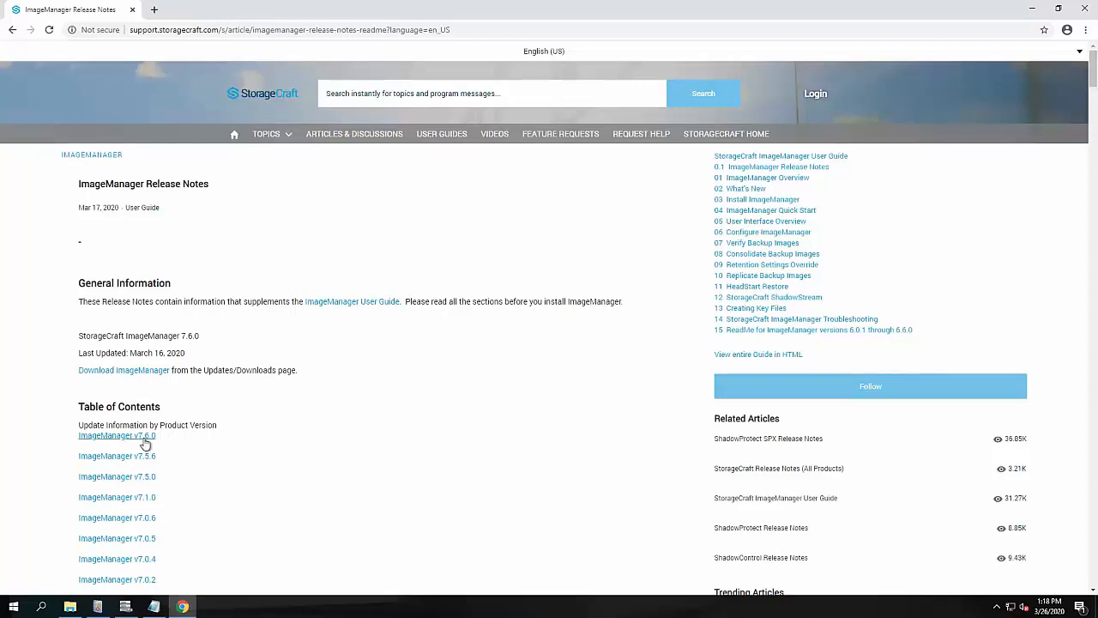
{"action": "left_click", "coordinate": [116, 435]}
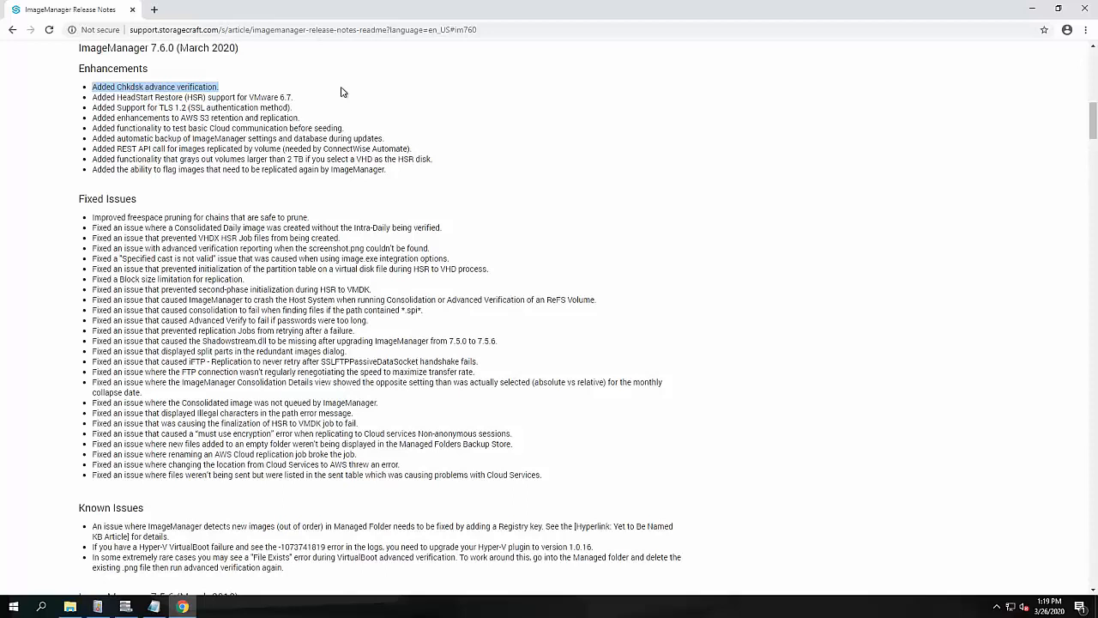
{"action": "mouse_move", "coordinate": [249, 206]}
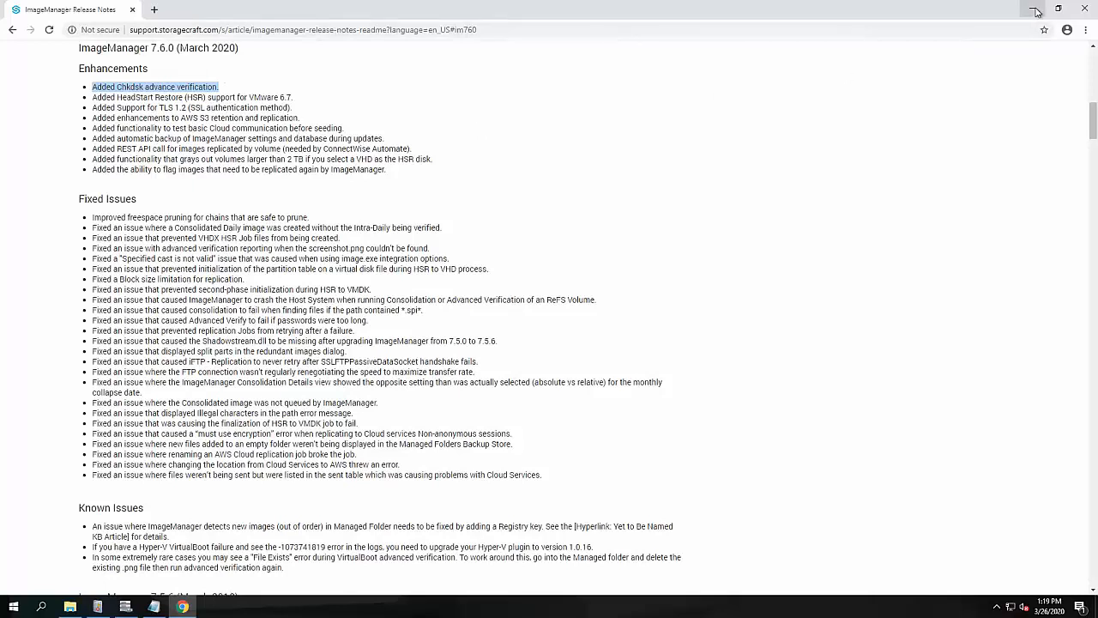
{"action": "mouse_move", "coordinate": [1033, 10]}
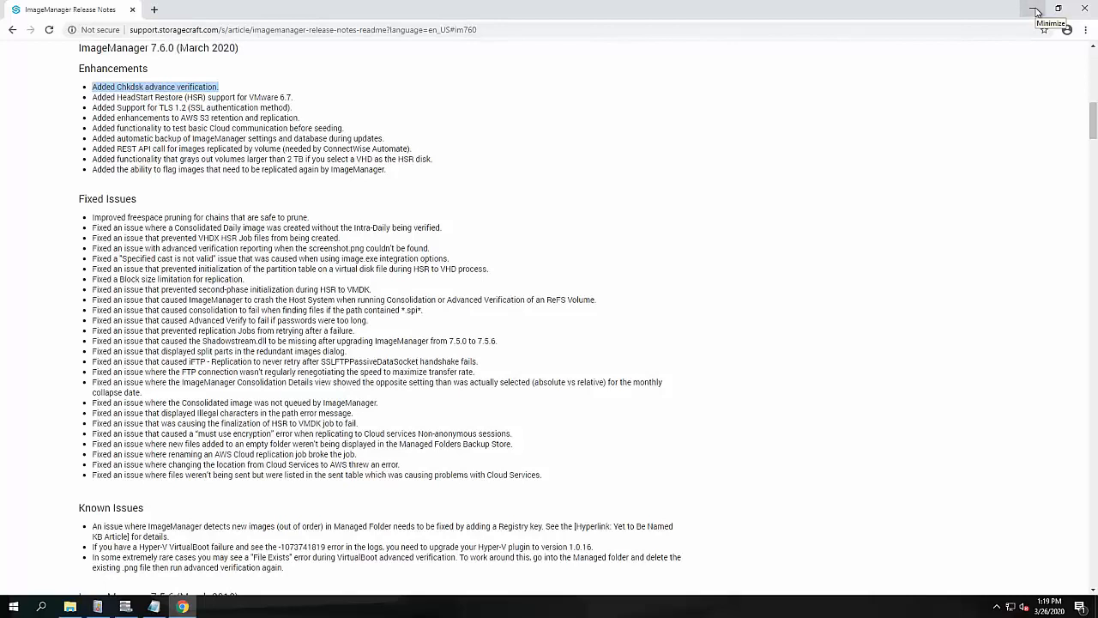
Switch to ImageManager and open Properties for the E:\STCDemoBackups managed folder.
{"action": "left_click", "coordinate": [1033, 7]}
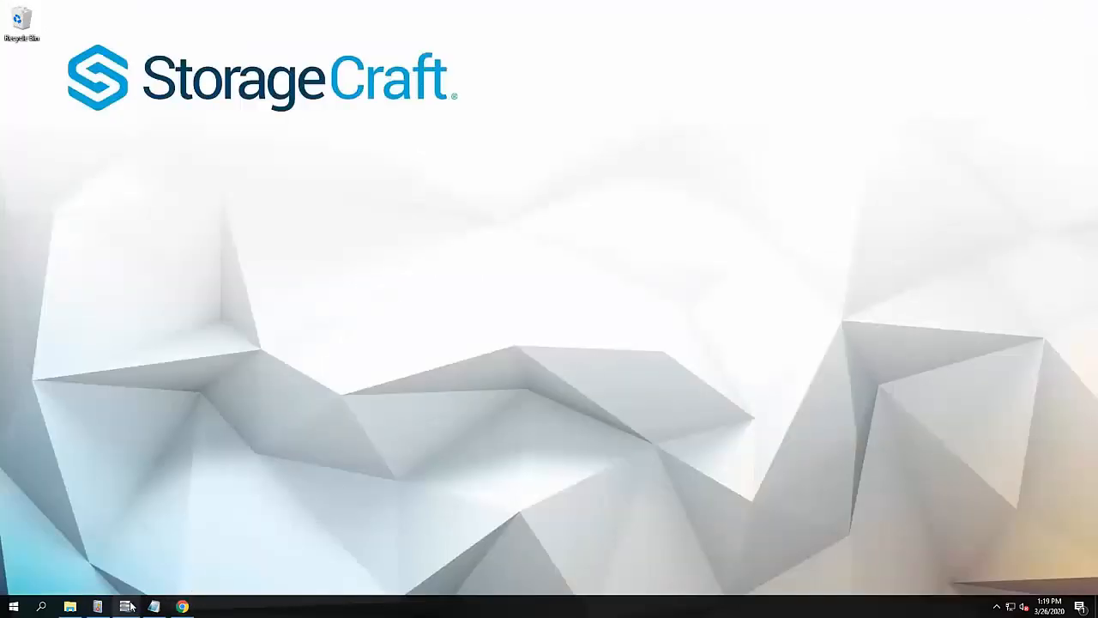
{"action": "left_click", "coordinate": [126, 604]}
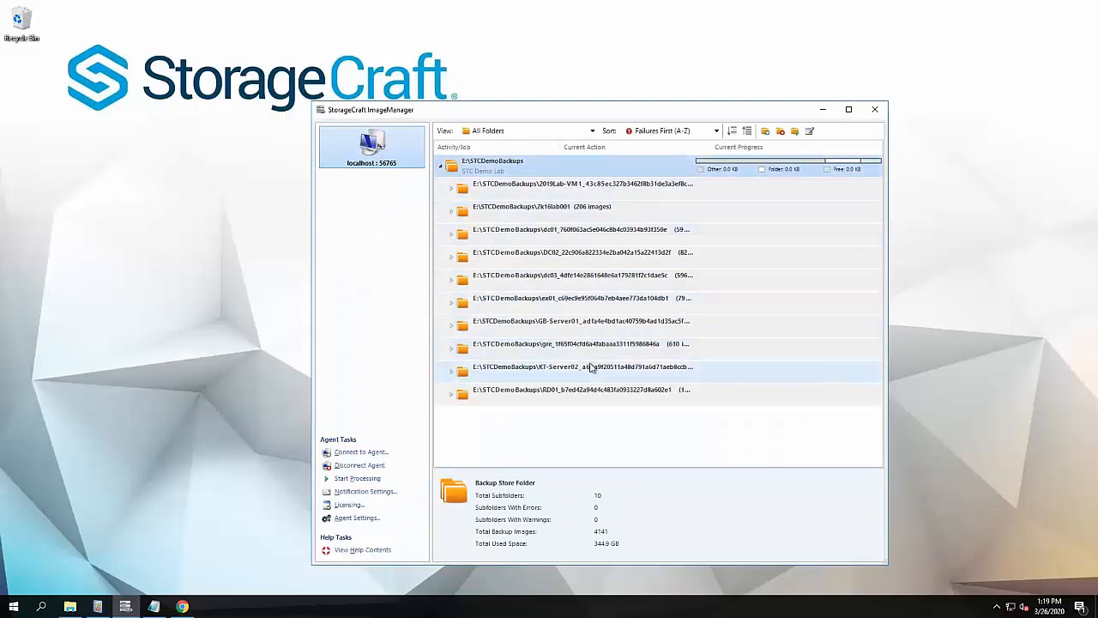
{"action": "right_click", "coordinate": [494, 165]}
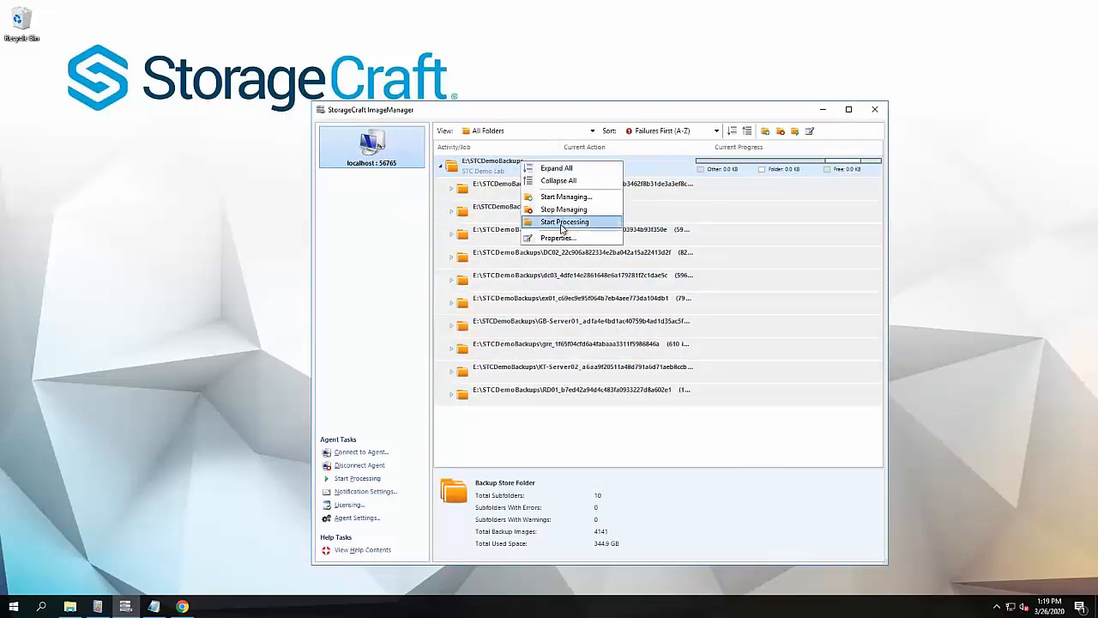
{"action": "left_click", "coordinate": [555, 238]}
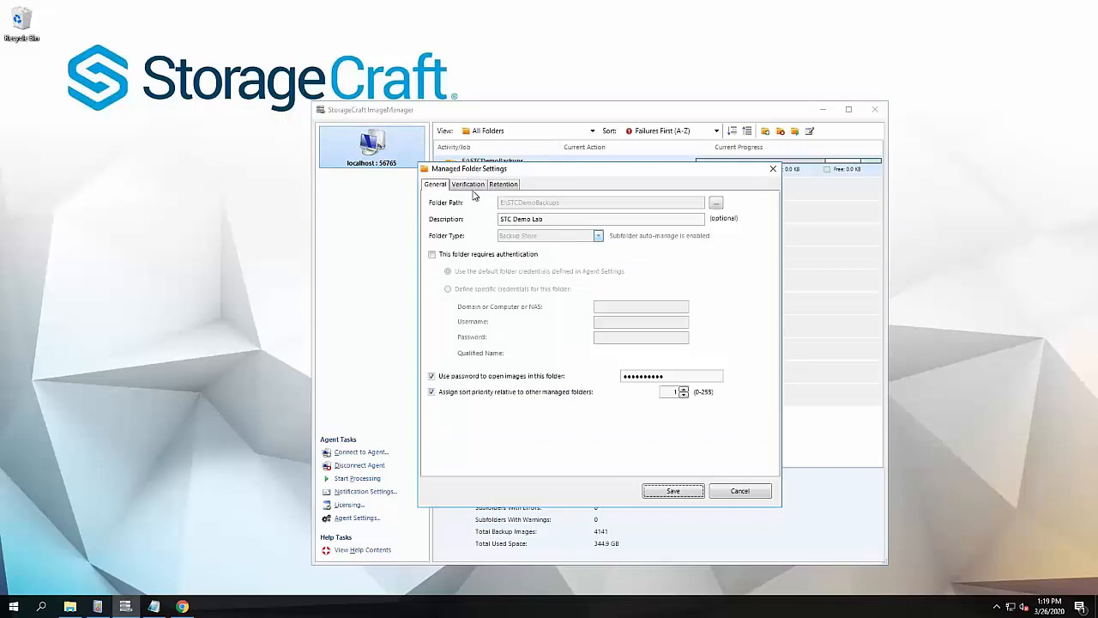
Review the Verification tab's immediate, periodic and volume integrity check options.
{"action": "left_click", "coordinate": [467, 184]}
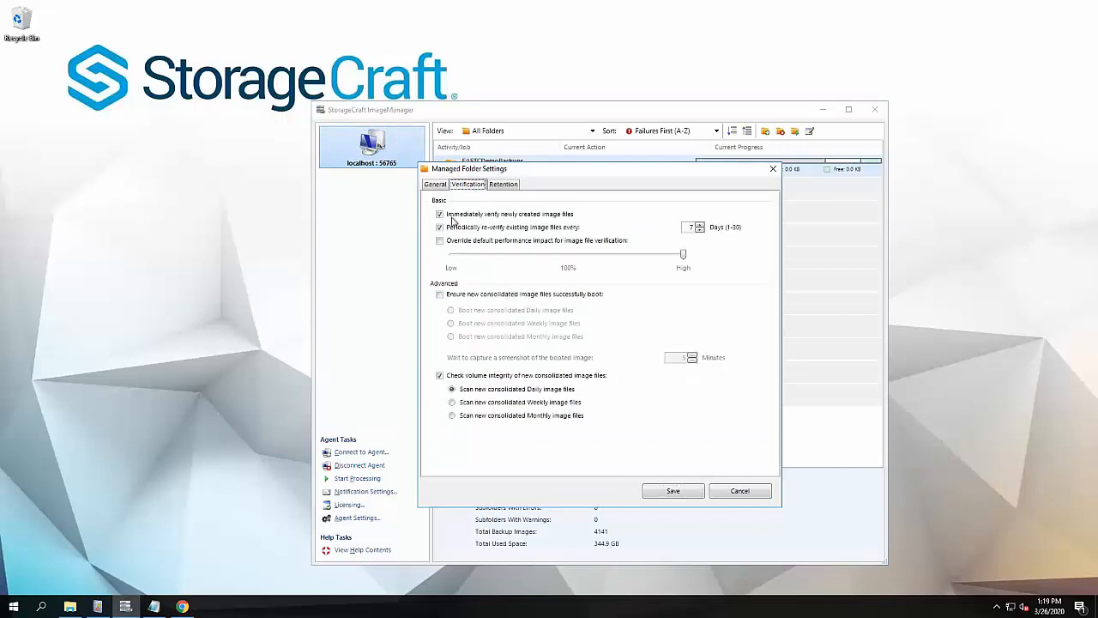
{"action": "mouse_move", "coordinate": [435, 289]}
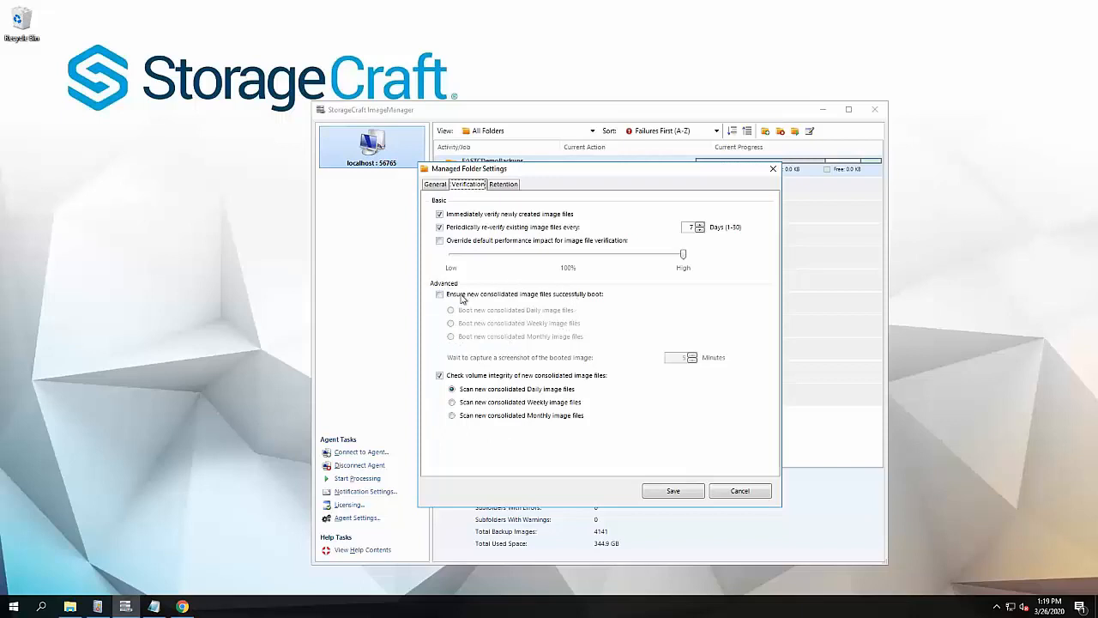
{"action": "mouse_move", "coordinate": [487, 357]}
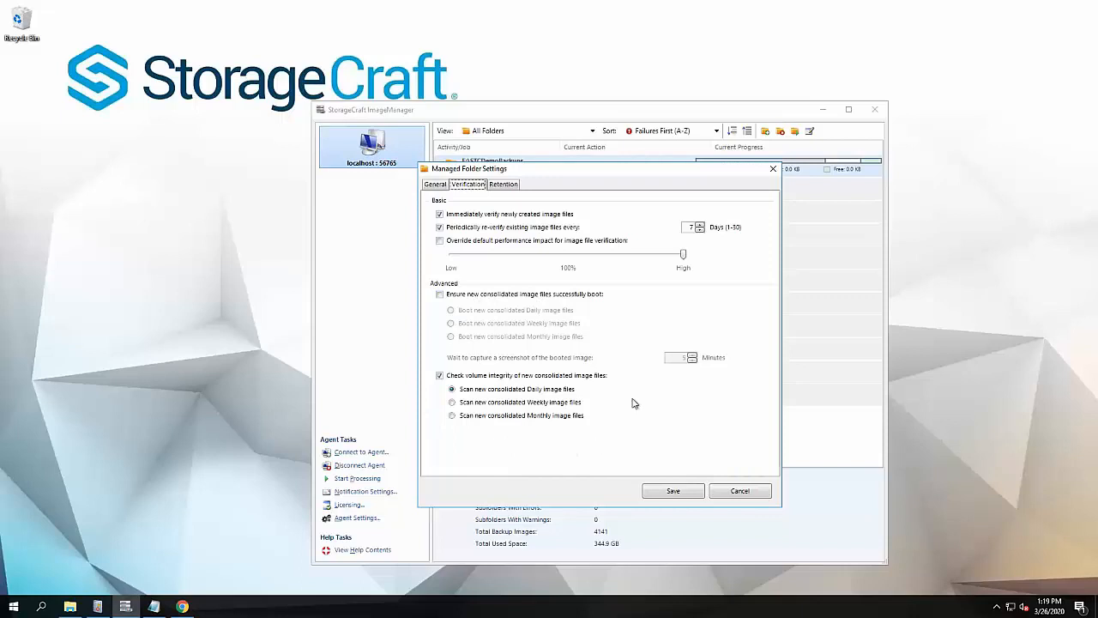
{"action": "mouse_move", "coordinate": [504, 439]}
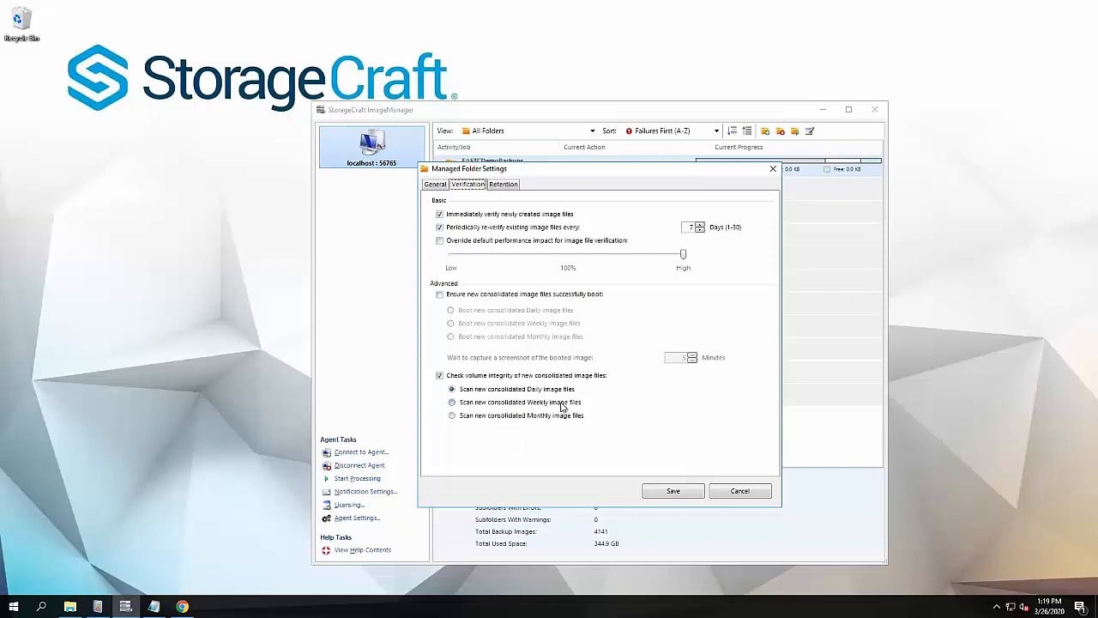
{"action": "mouse_move", "coordinate": [534, 438]}
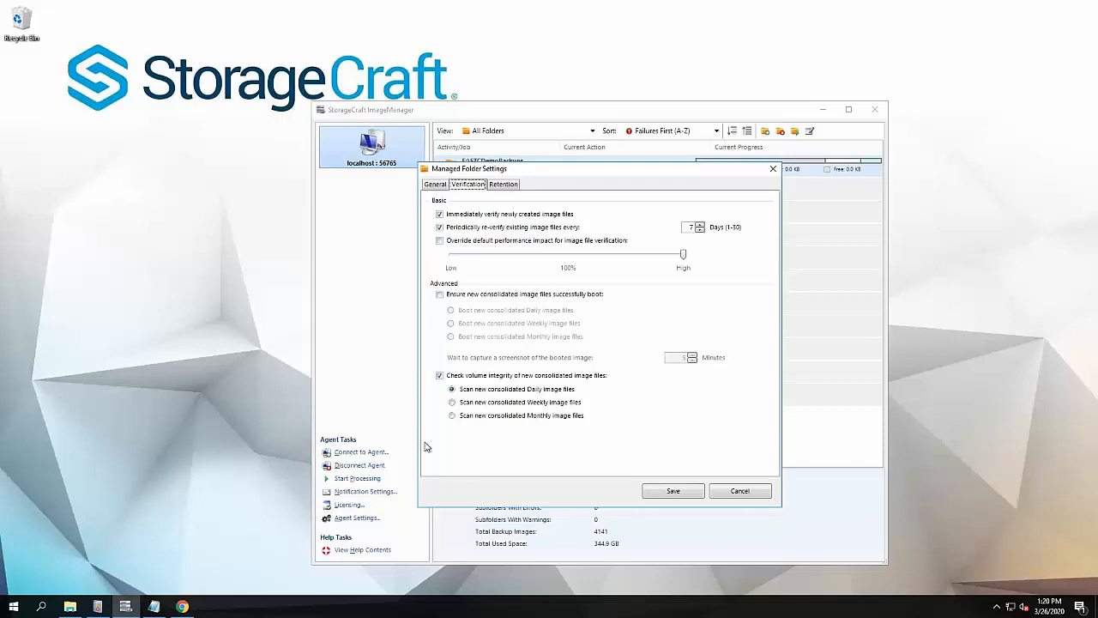
{"action": "mouse_move", "coordinate": [532, 447]}
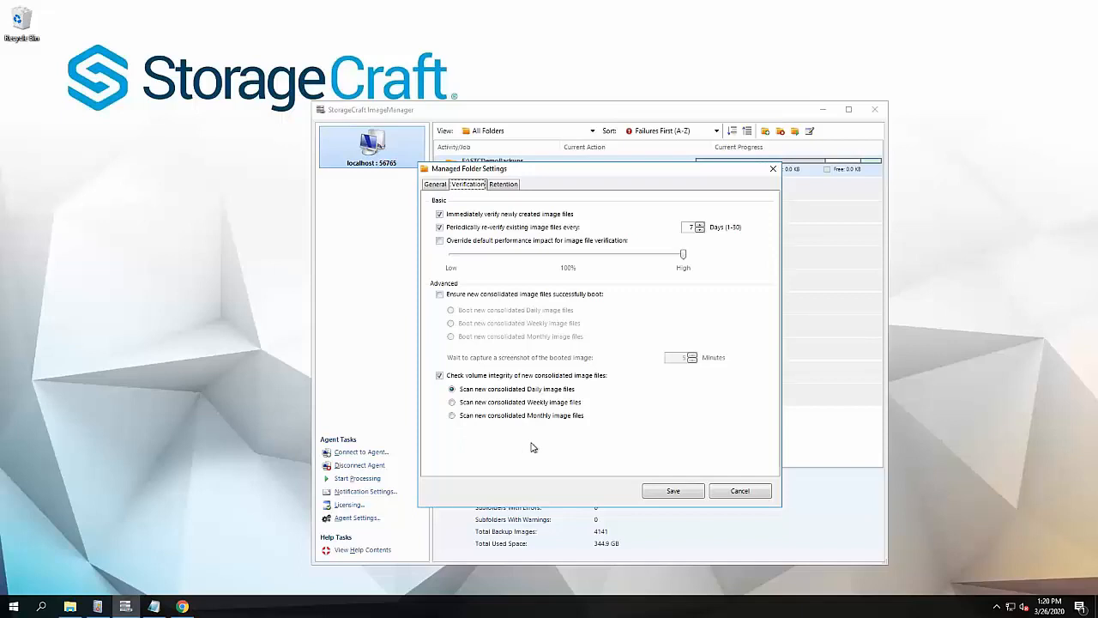
Dismiss the hypervisor warning and uncheck 'Ensure new consolidated image files successfully boot'.
{"action": "left_click", "coordinate": [439, 293]}
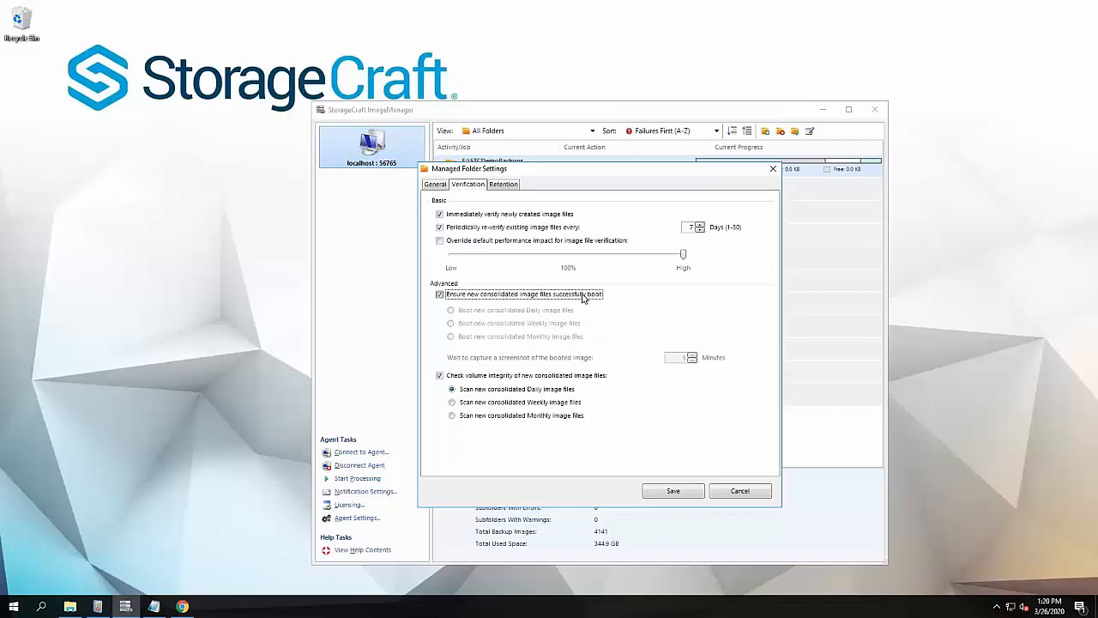
{"action": "left_click", "coordinate": [438, 293]}
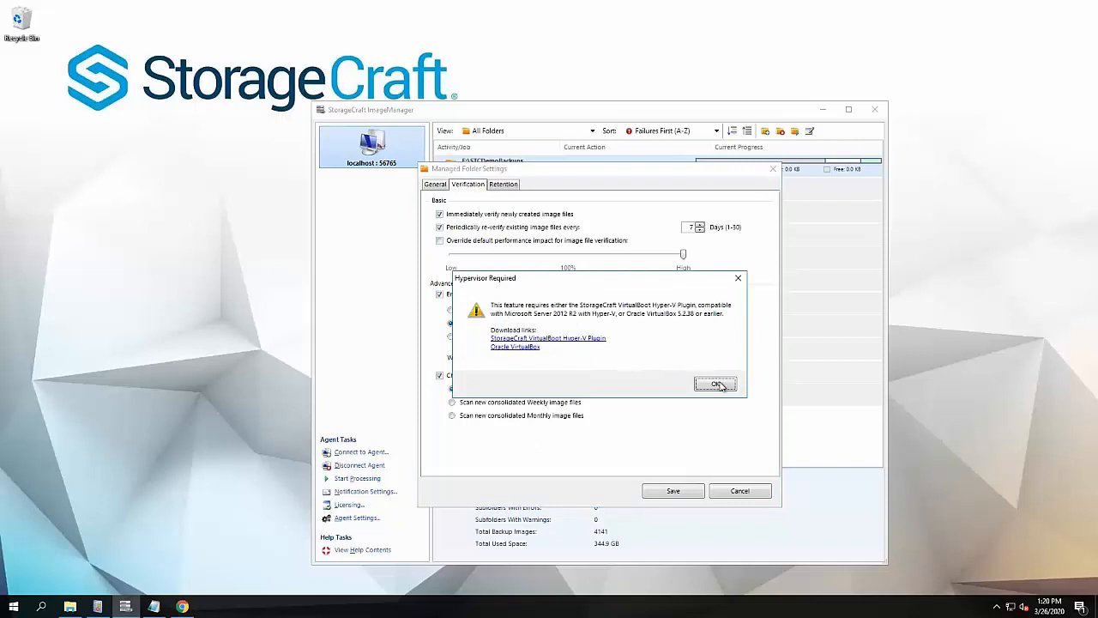
{"action": "left_click", "coordinate": [716, 383]}
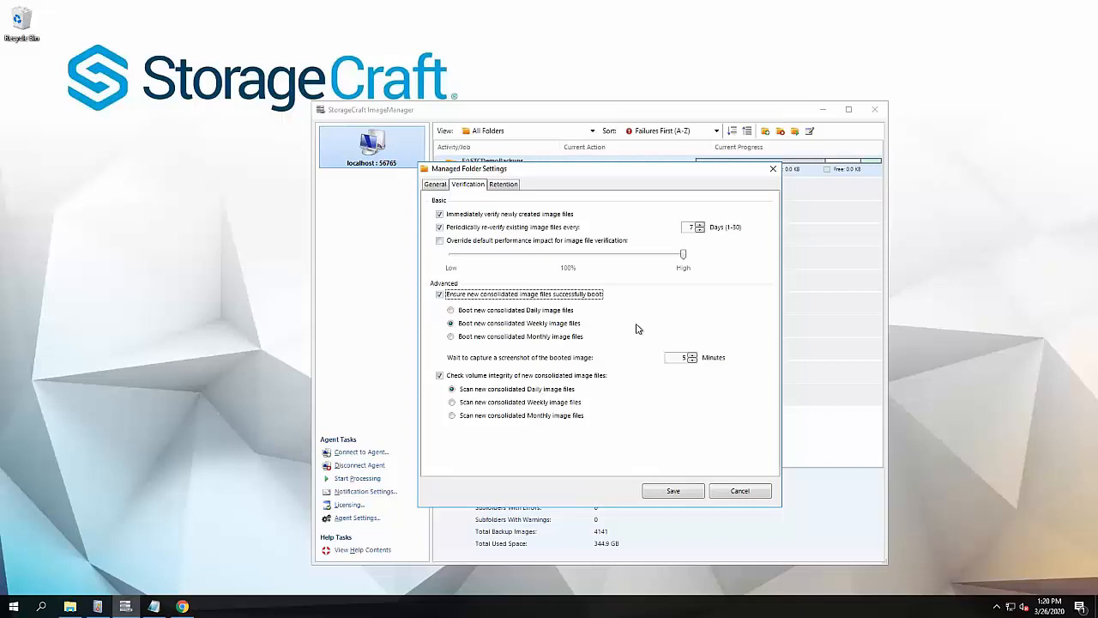
{"action": "left_click", "coordinate": [438, 293]}
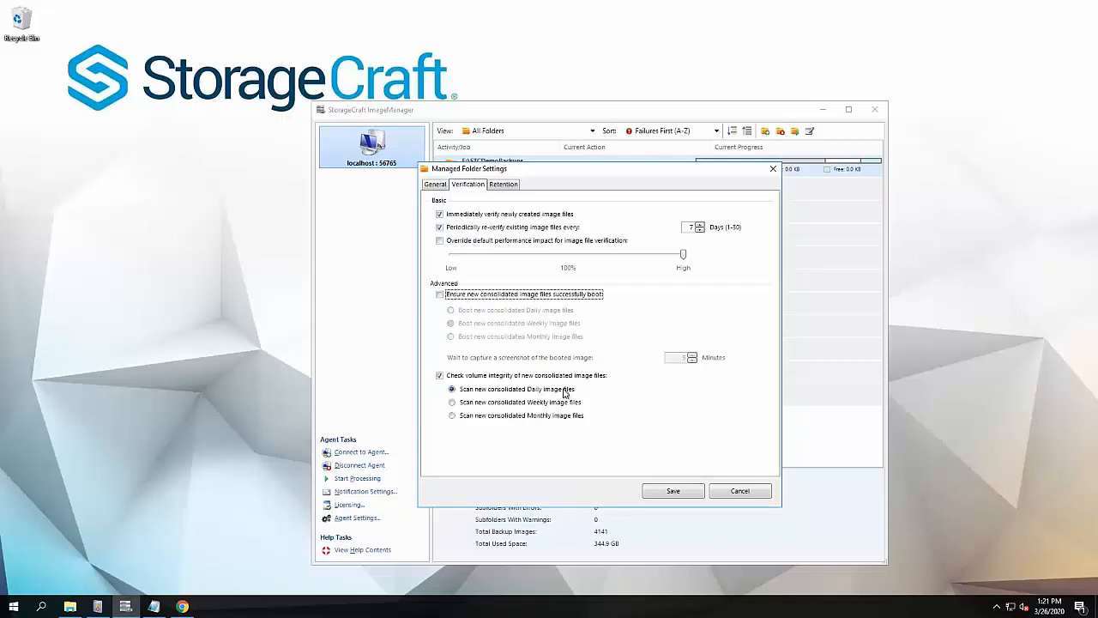
{"action": "mouse_move", "coordinate": [636, 393]}
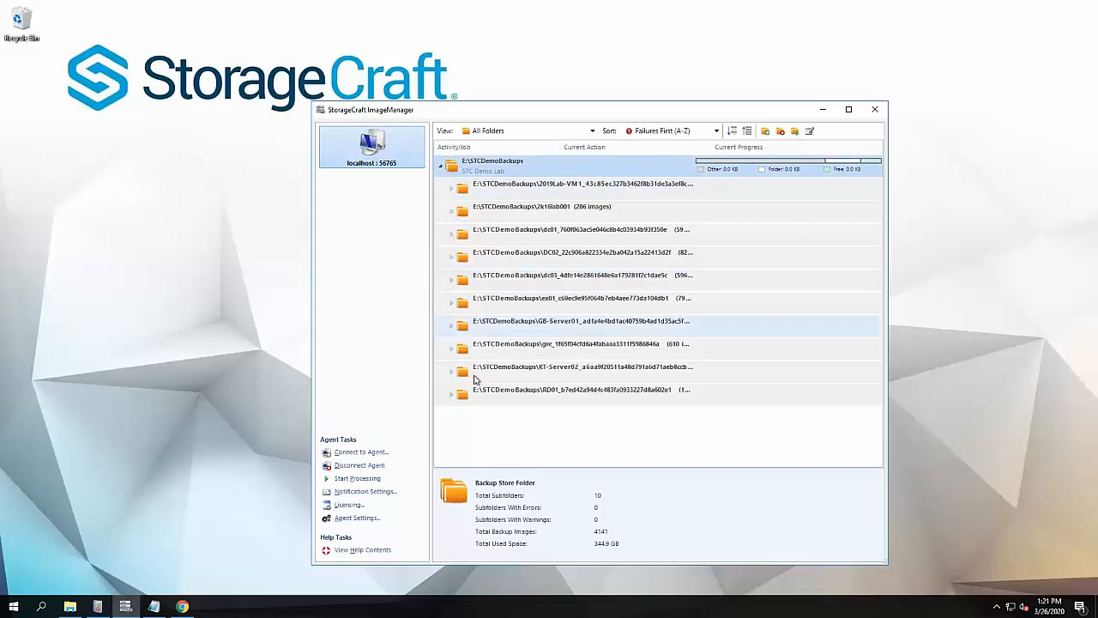
Check KT-Server02's properties, then expand it and select its Verification job.
{"action": "right_click", "coordinate": [575, 367]}
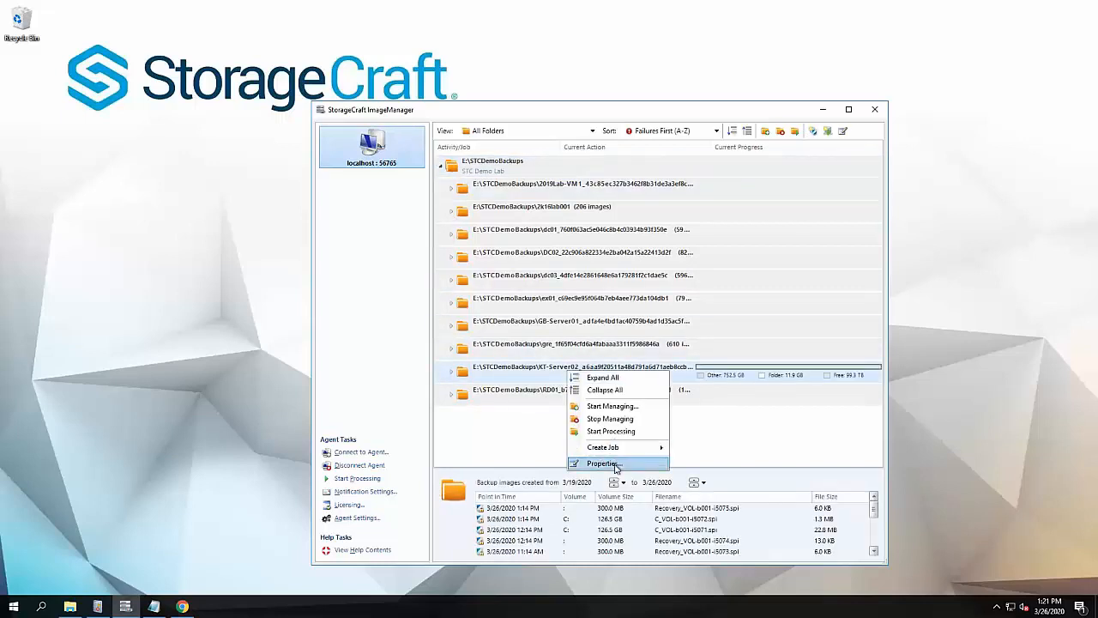
{"action": "left_click", "coordinate": [603, 464]}
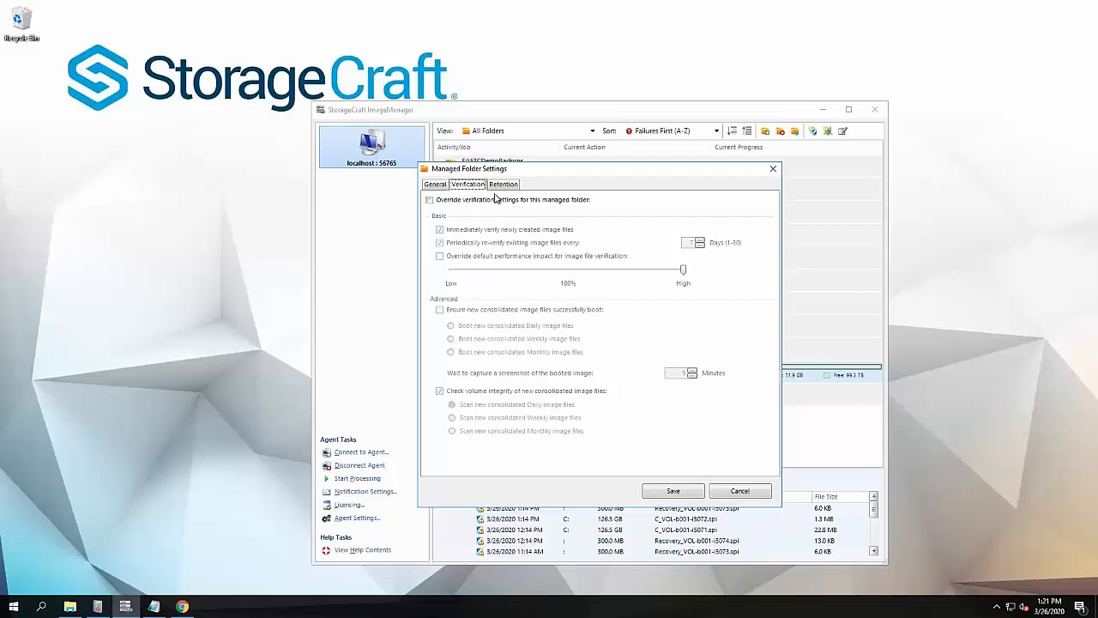
{"action": "mouse_move", "coordinate": [506, 401]}
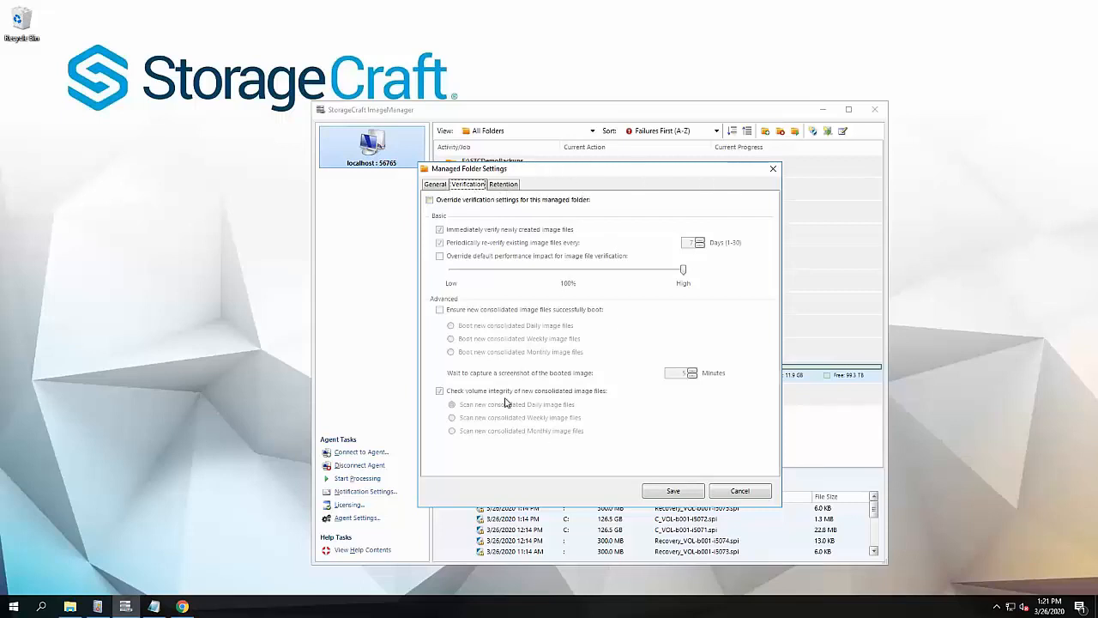
{"action": "left_click", "coordinate": [740, 491]}
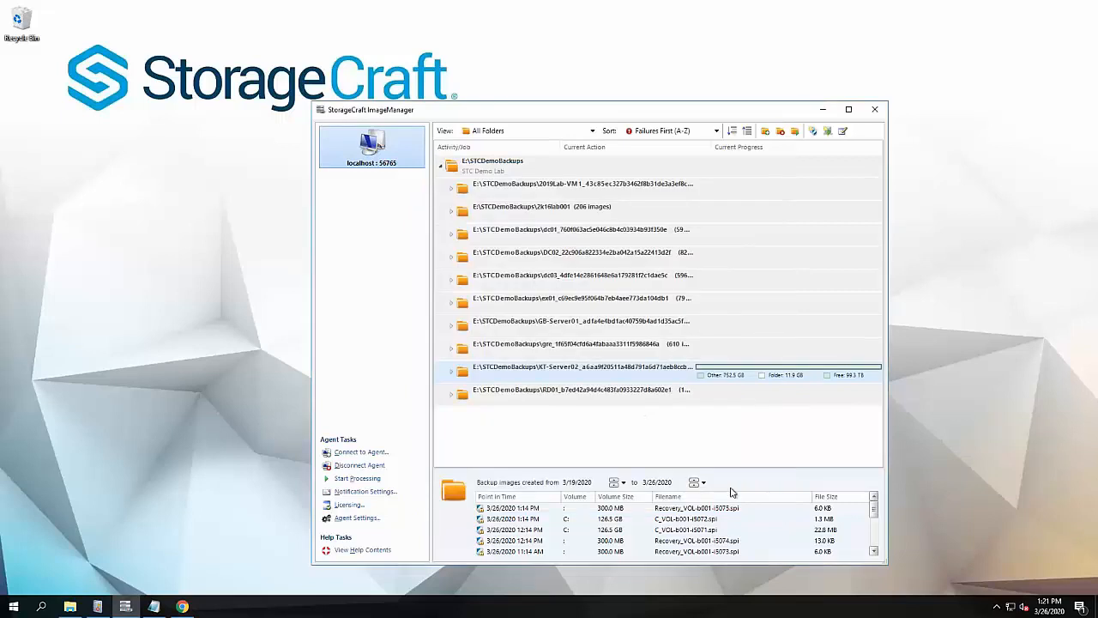
{"action": "left_click", "coordinate": [452, 367]}
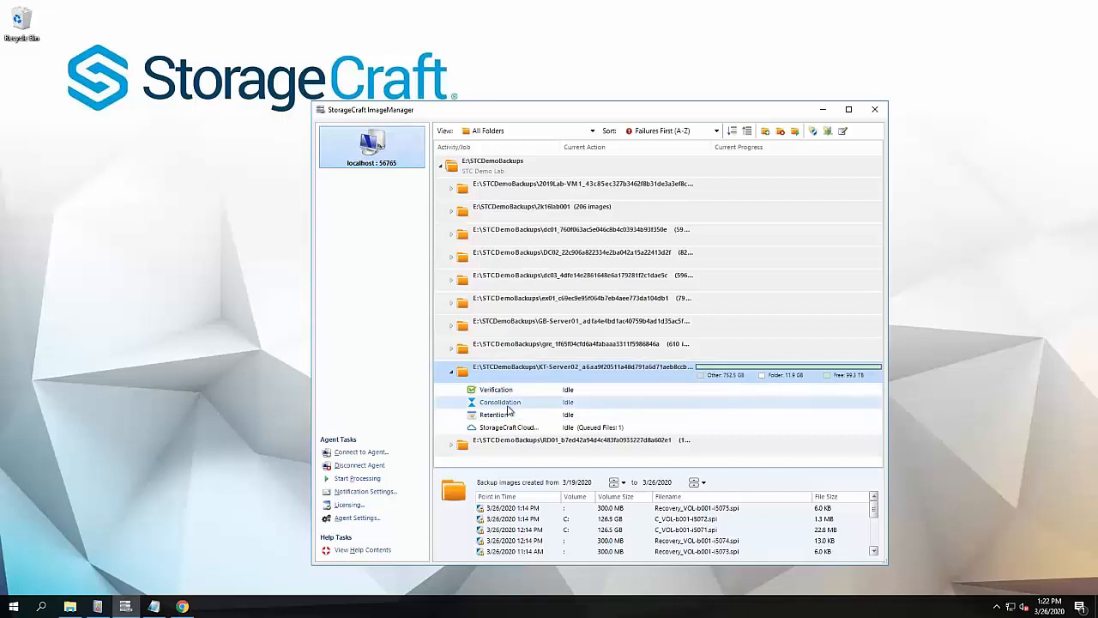
{"action": "mouse_move", "coordinate": [625, 401]}
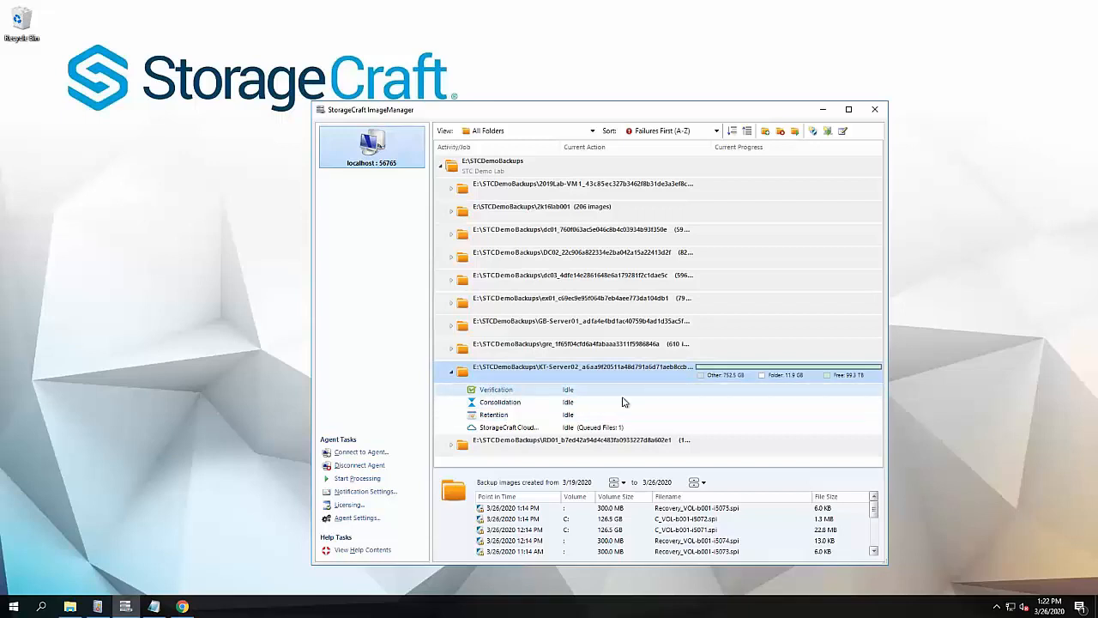
{"action": "left_click", "coordinate": [500, 401]}
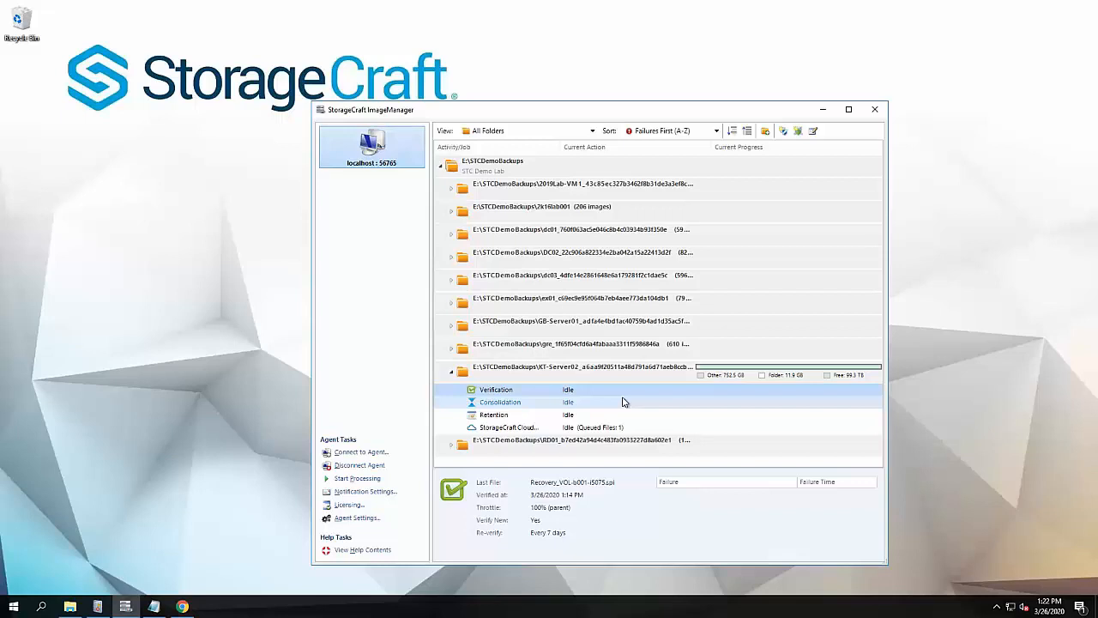
{"action": "mouse_move", "coordinate": [126, 448]}
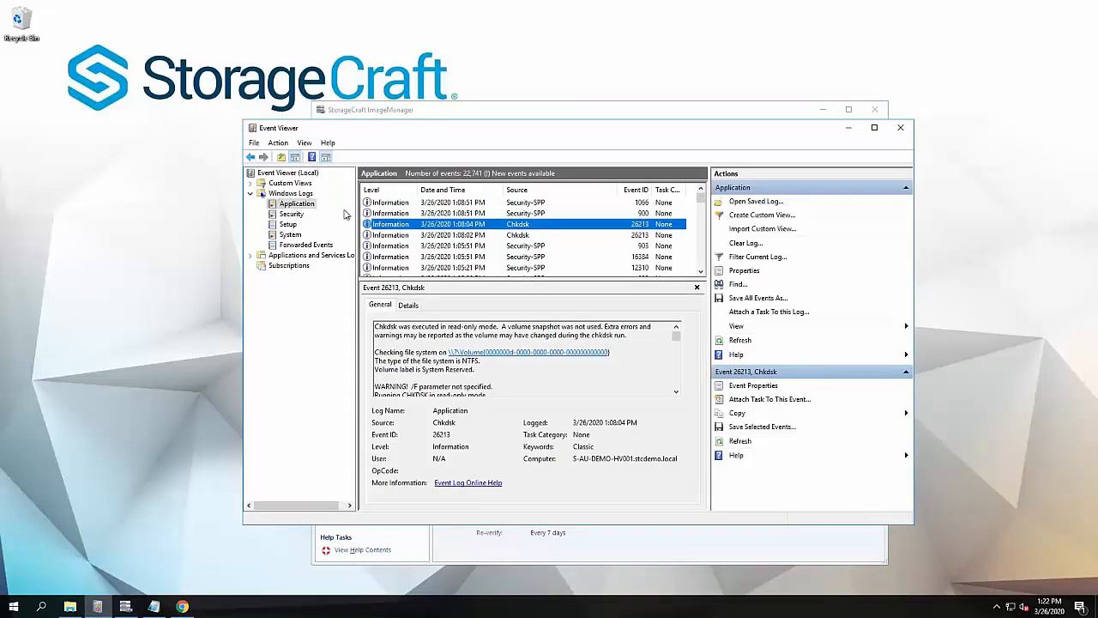
{"action": "mouse_move", "coordinate": [499, 224]}
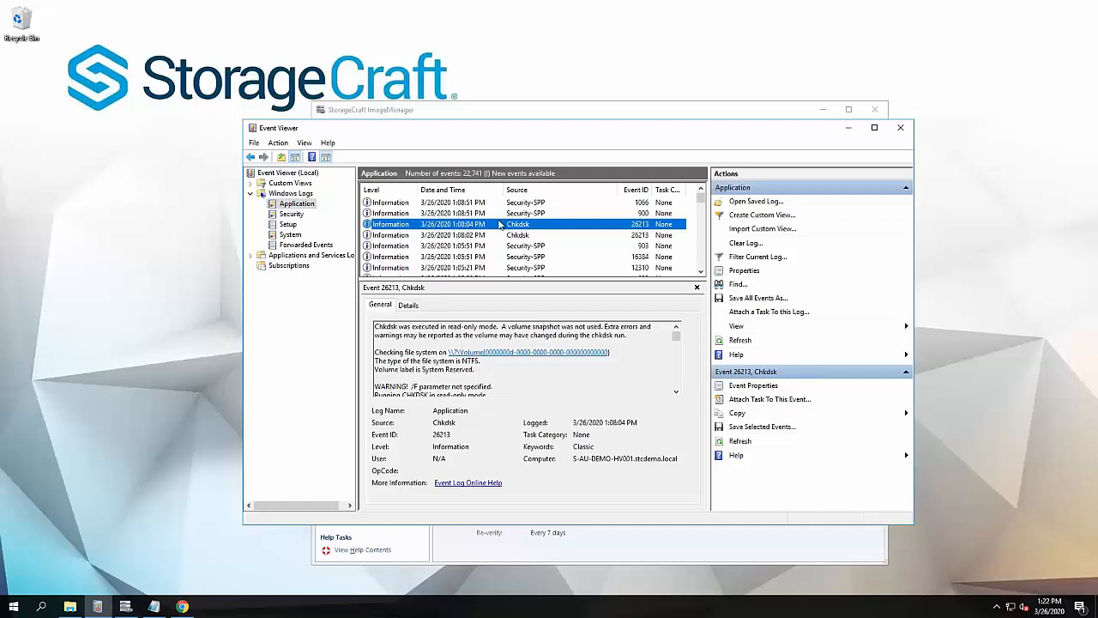
{"action": "mouse_move", "coordinate": [548, 219]}
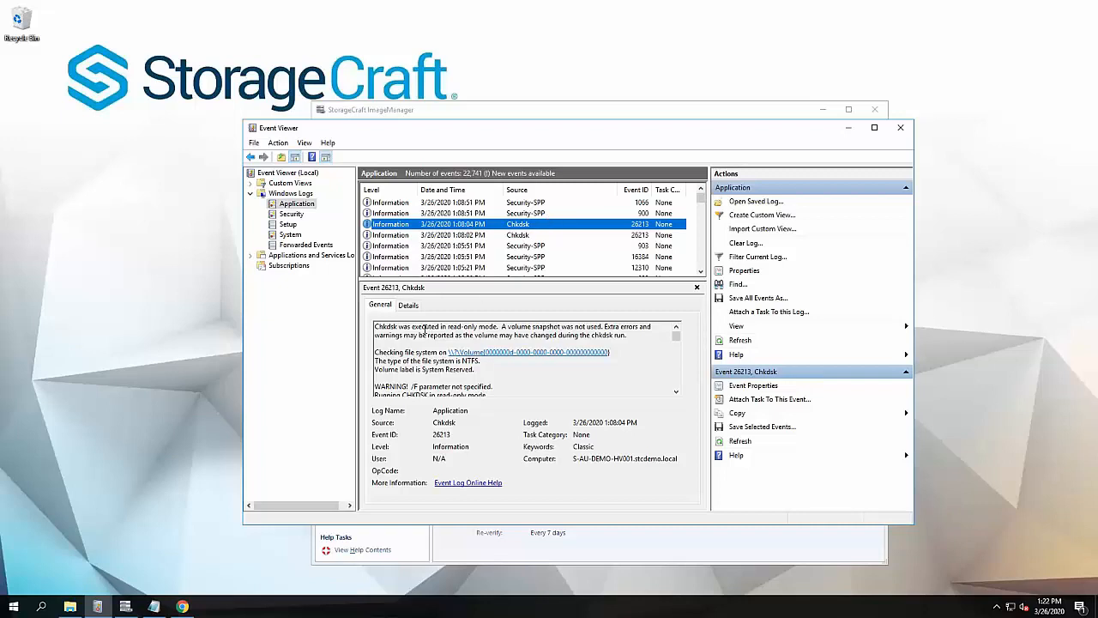
{"action": "mouse_move", "coordinate": [433, 234]}
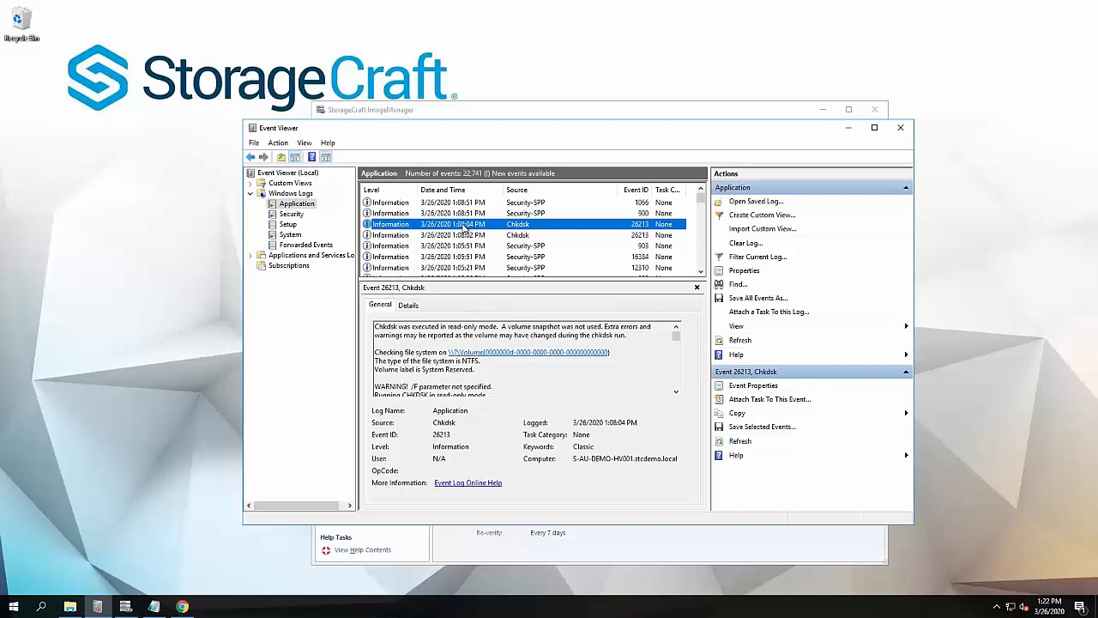
{"action": "mouse_move", "coordinate": [478, 265]}
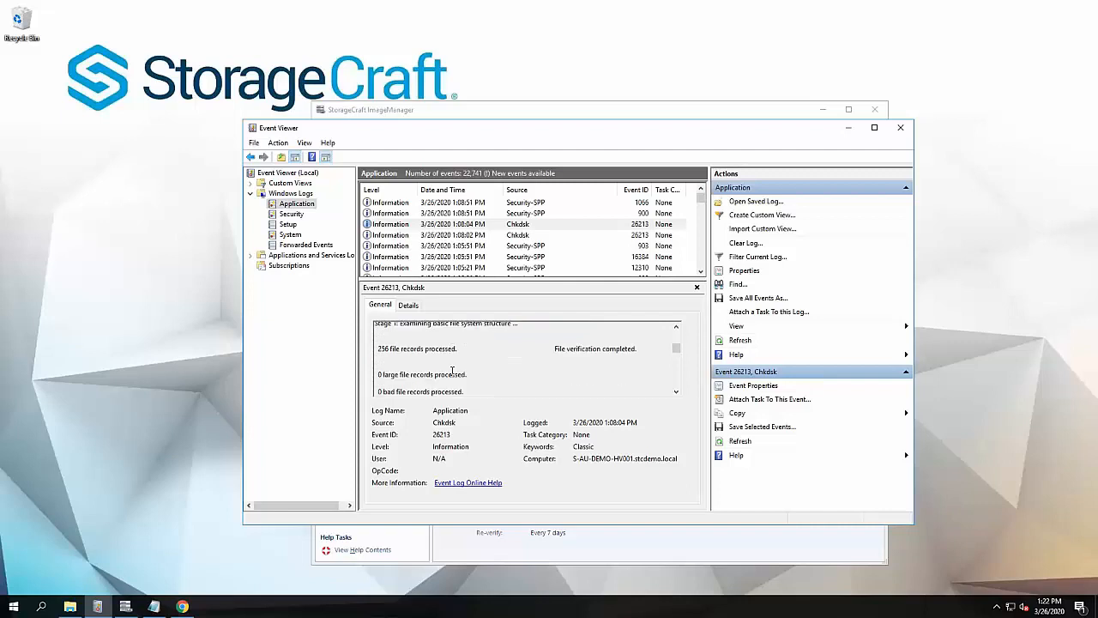
Scroll through Chkdsk event 26213's read-only scan text to the disk allocation figures.
{"action": "scroll", "scroll_direction": "down", "scroll_amount": 3}
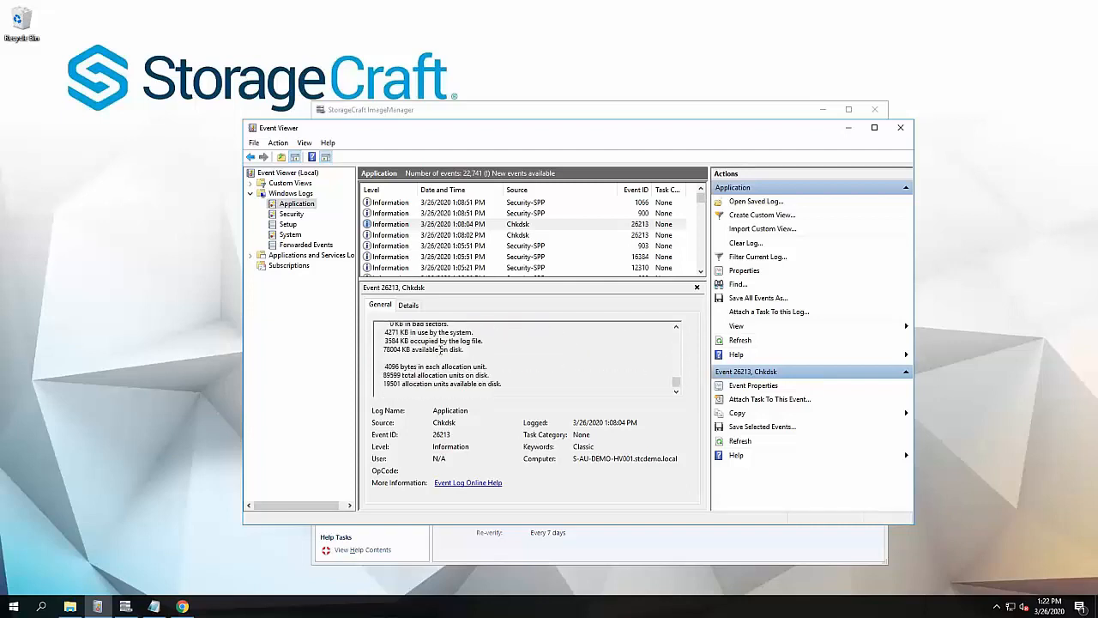
{"action": "mouse_move", "coordinate": [516, 224]}
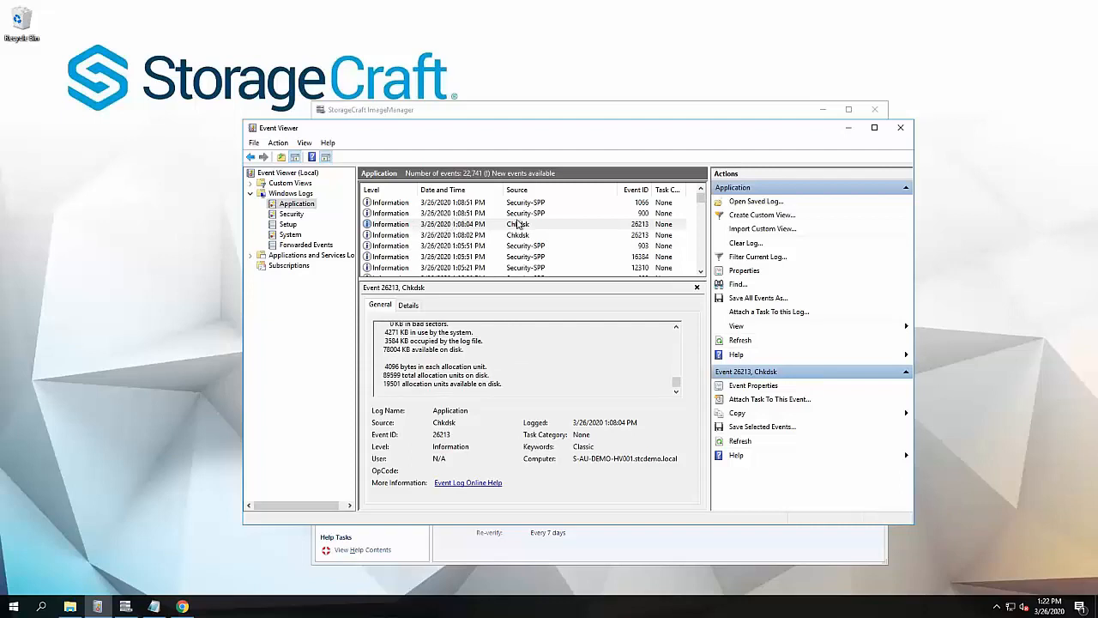
{"action": "mouse_move", "coordinate": [517, 225]}
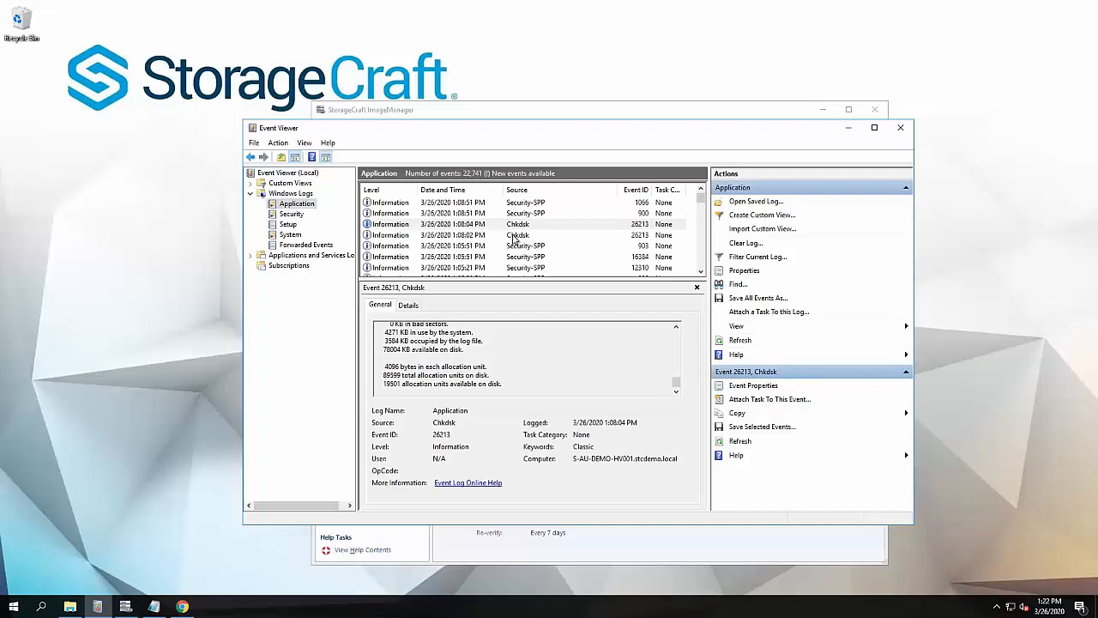
{"action": "mouse_move", "coordinate": [518, 236]}
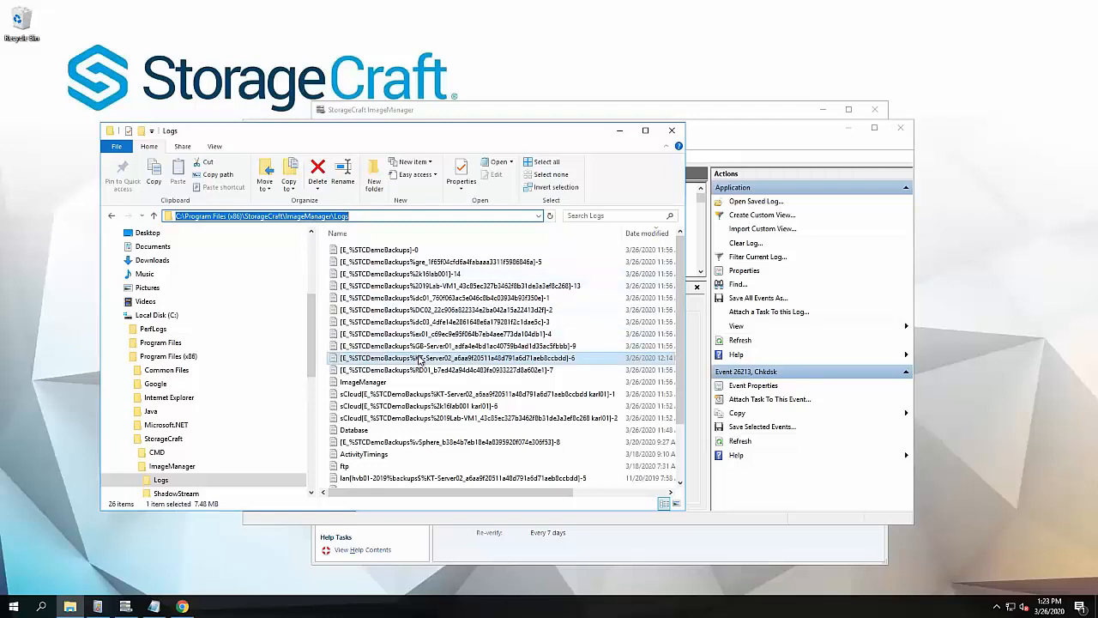
{"action": "mouse_move", "coordinate": [421, 359]}
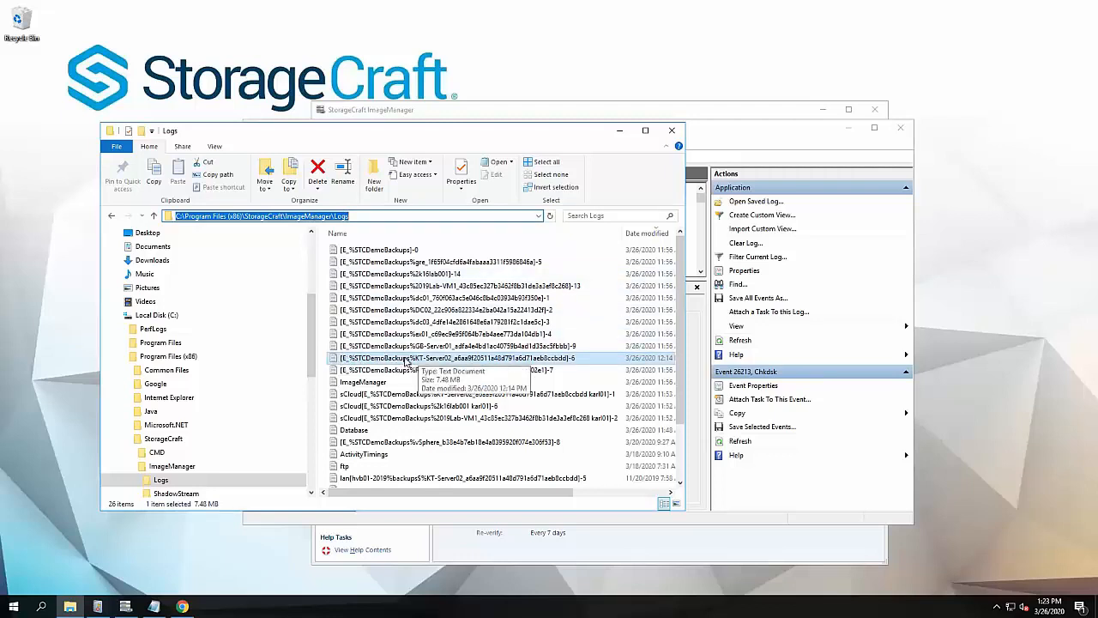
{"action": "mouse_move", "coordinate": [558, 365]}
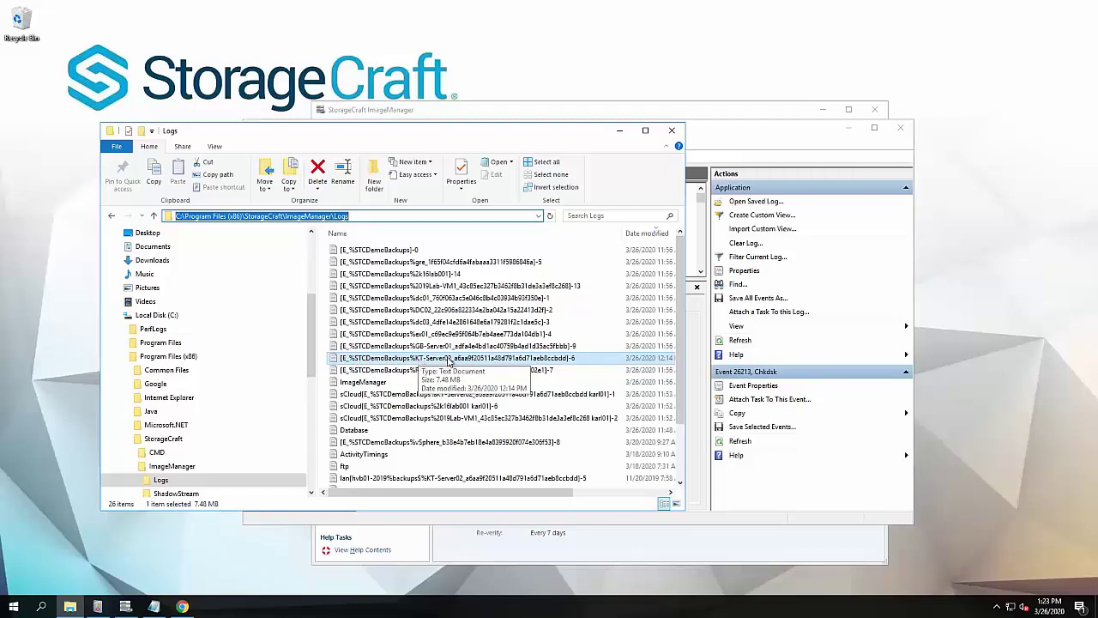
{"action": "mouse_move", "coordinate": [507, 363]}
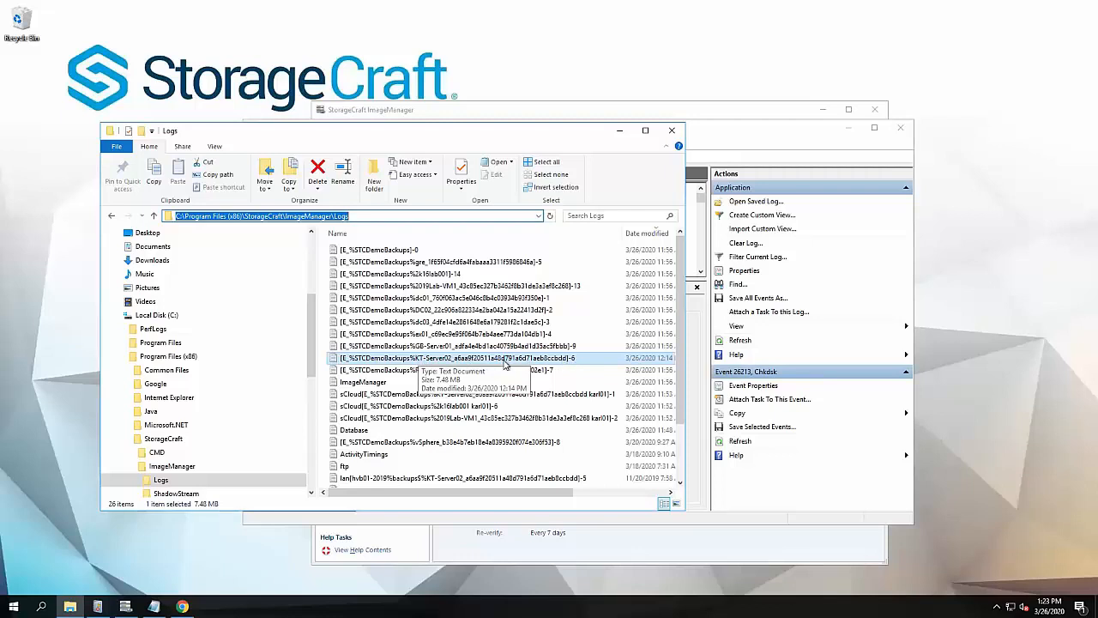